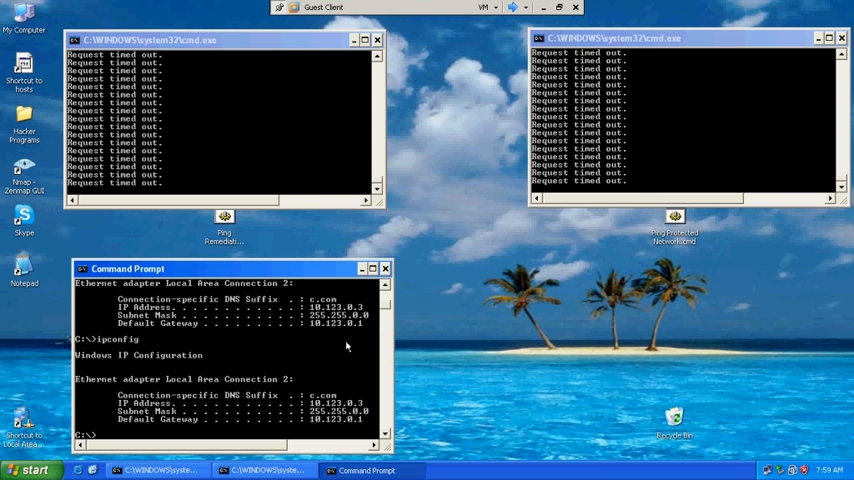
mouse_move(374, 329)
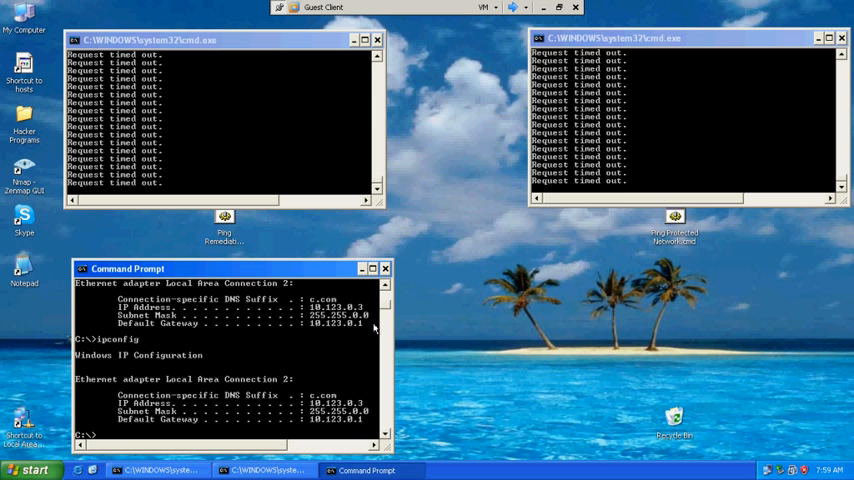
mouse_move(155, 363)
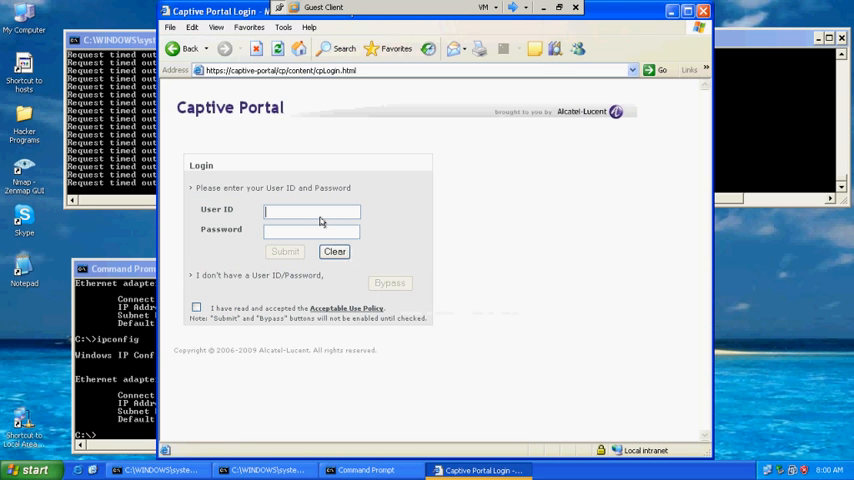
Sign in to the captive portal as guest01, accepting the Acceptable Use Policy.
text(guest01)
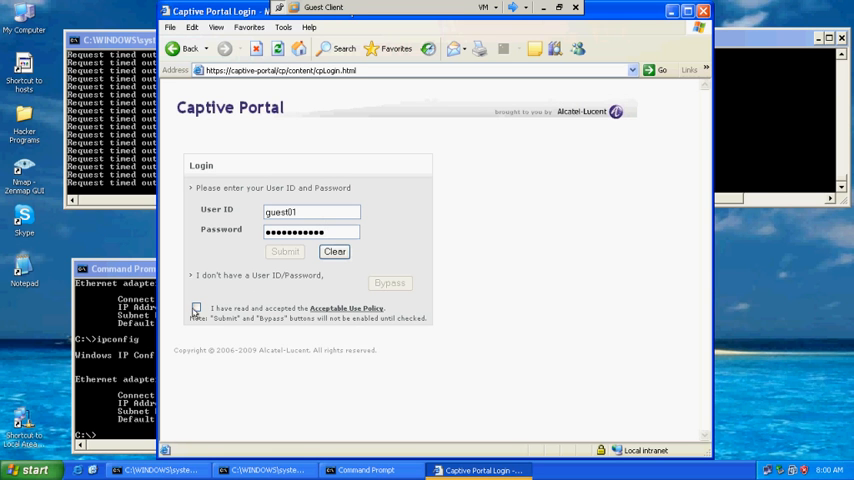
click(196, 307)
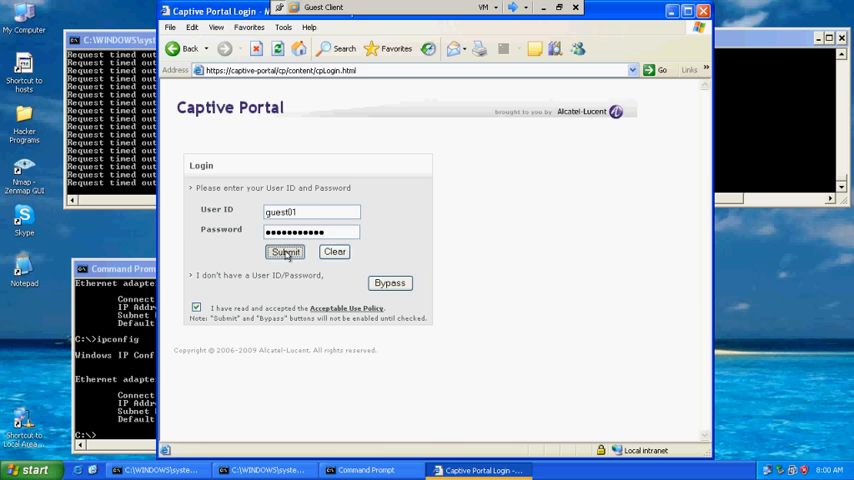
click(285, 251)
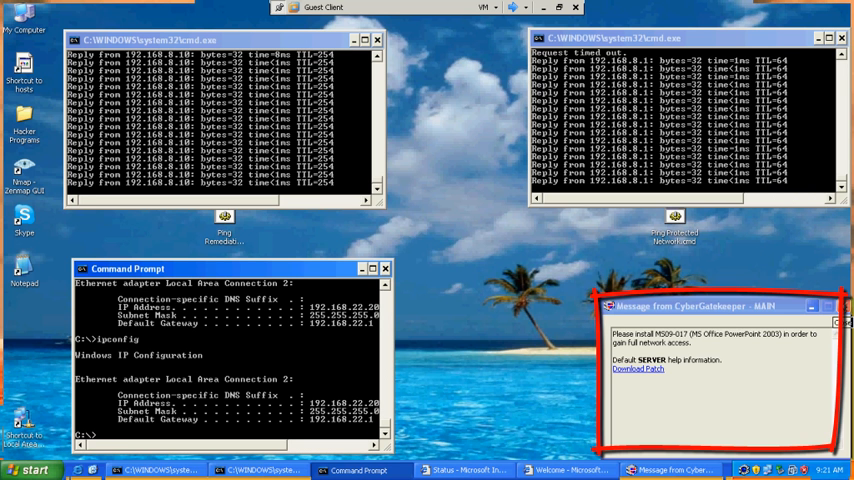
Once the client has a 192.168.22.x address, check the pings and CyberGatekeeper message.
click(841, 306)
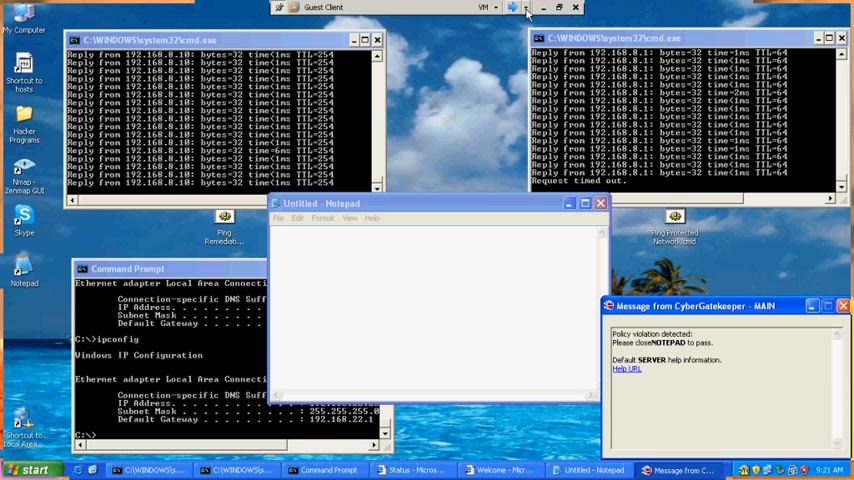
Switch from the guest client to the OmniVista 2500 management machine.
click(515, 8)
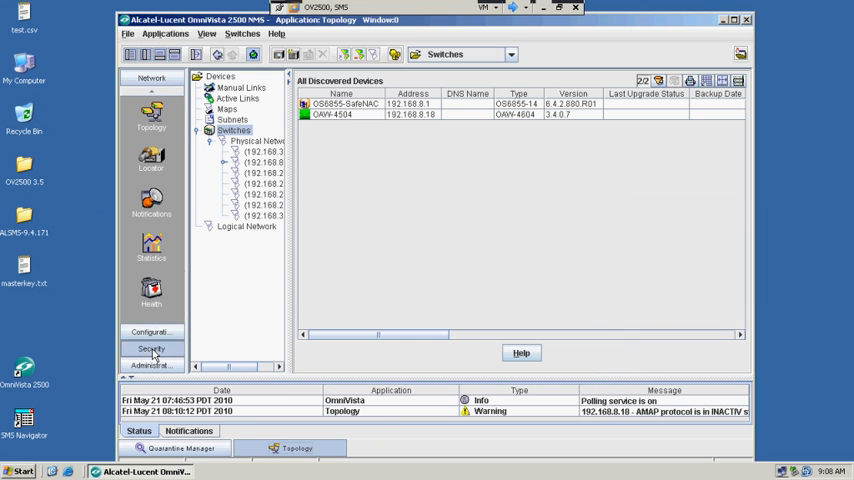
In Access Guardian, refresh the HIC endpoint list for the OS6855-SafeNAC switch.
click(151, 348)
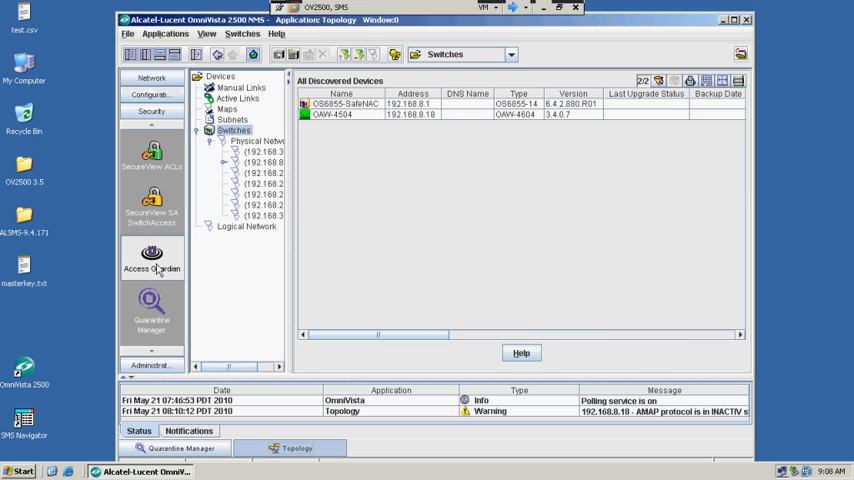
click(151, 255)
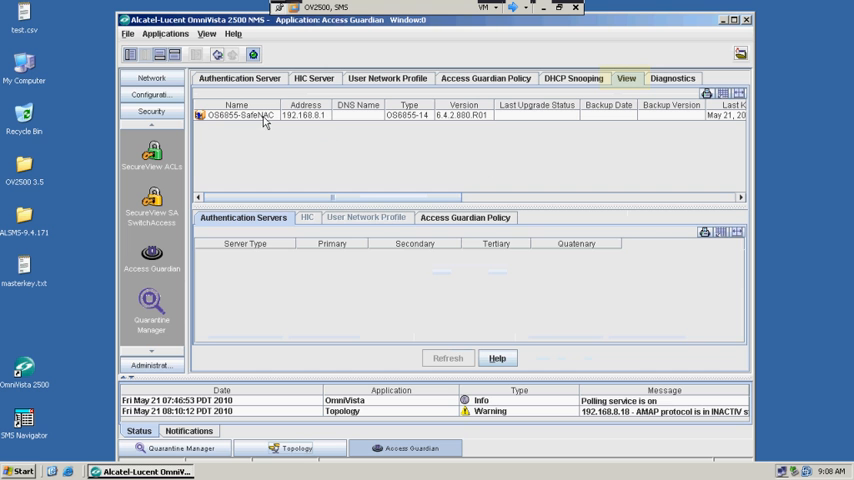
click(307, 217)
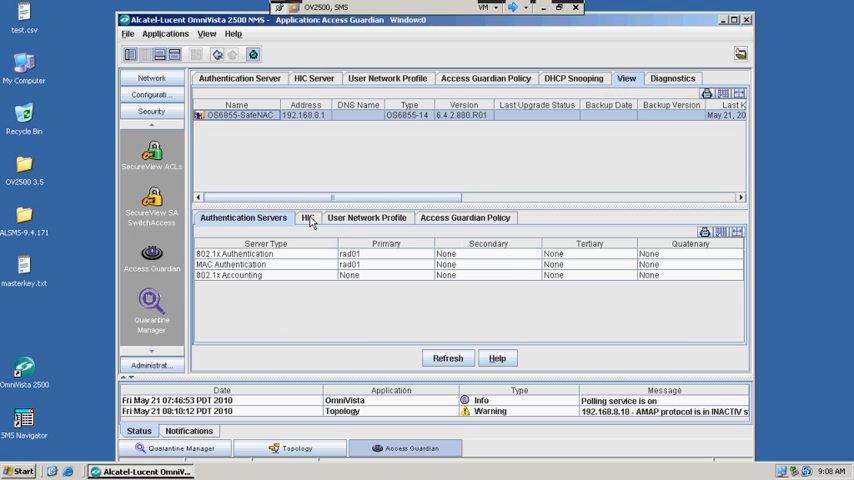
click(307, 217)
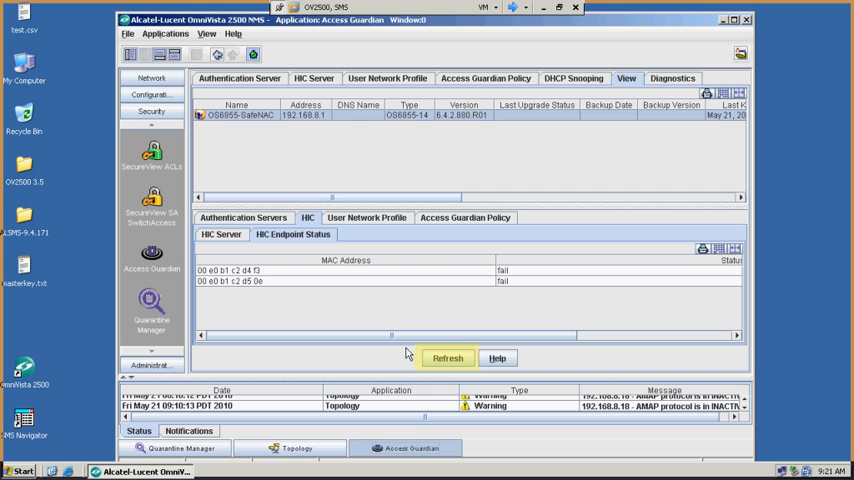
click(448, 358)
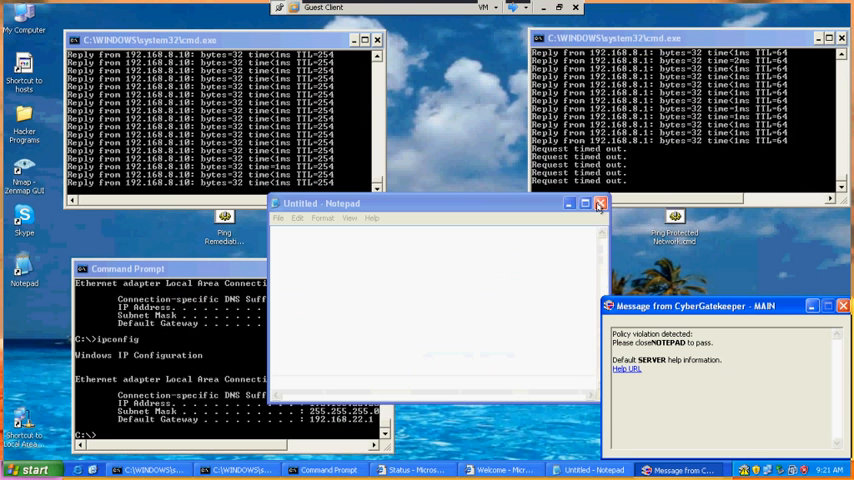
Close Notepad to clear the policy violation and return to the OmniVista machine.
click(600, 203)
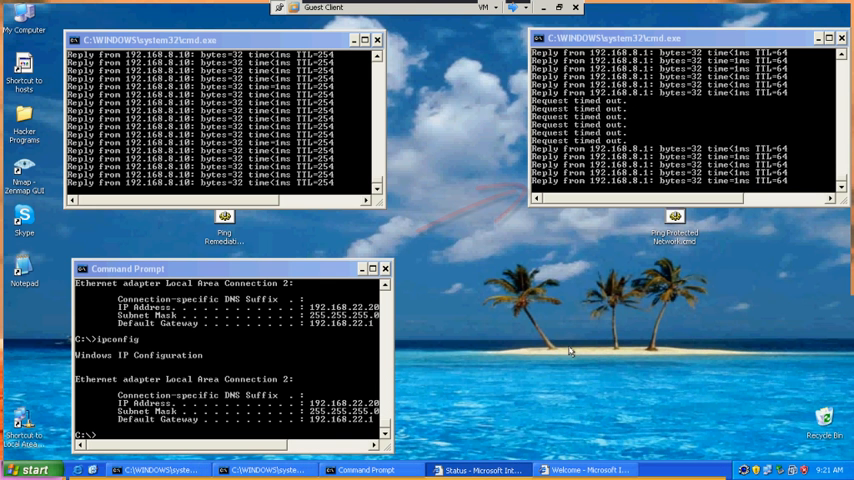
click(513, 8)
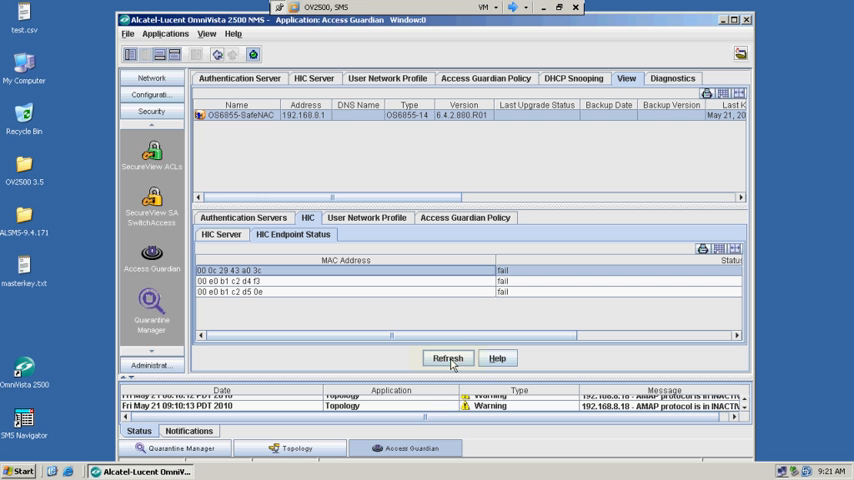
Refresh HIC Endpoint Status until 00 0c 29 43 a0 3c shows success.
click(447, 358)
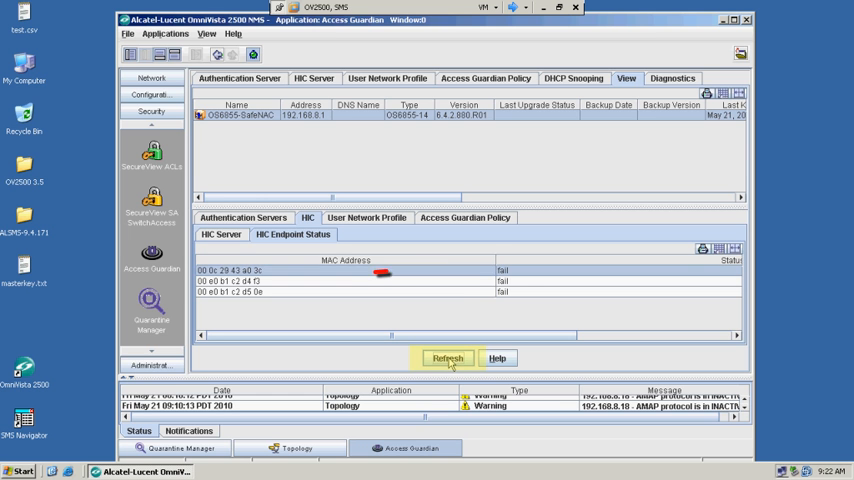
click(448, 358)
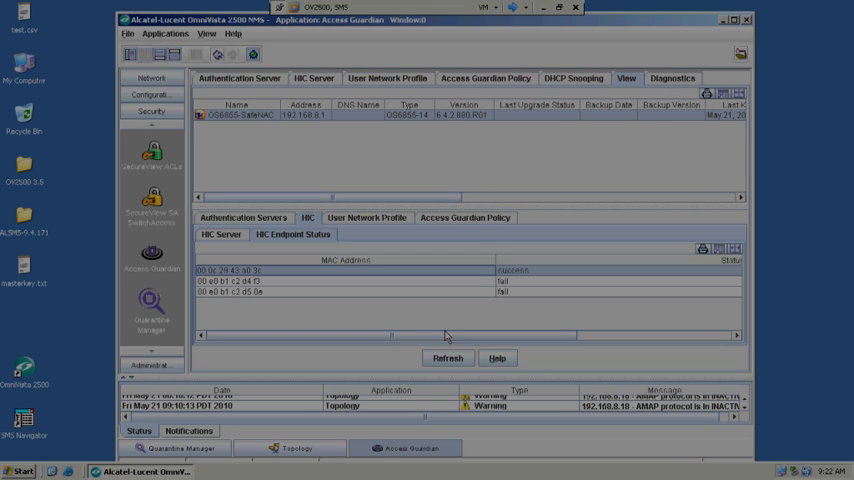
click(151, 320)
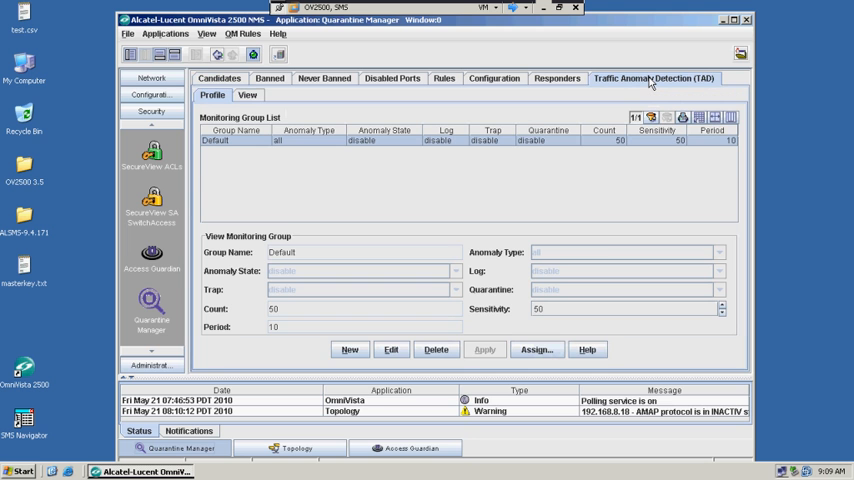
mouse_move(625, 89)
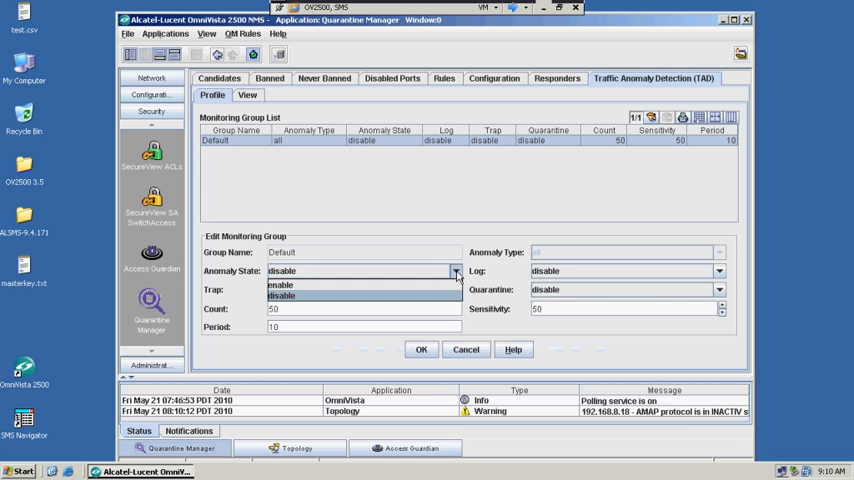
Enable state, trap, log and quarantine for the Default TAD group and apply.
click(280, 284)
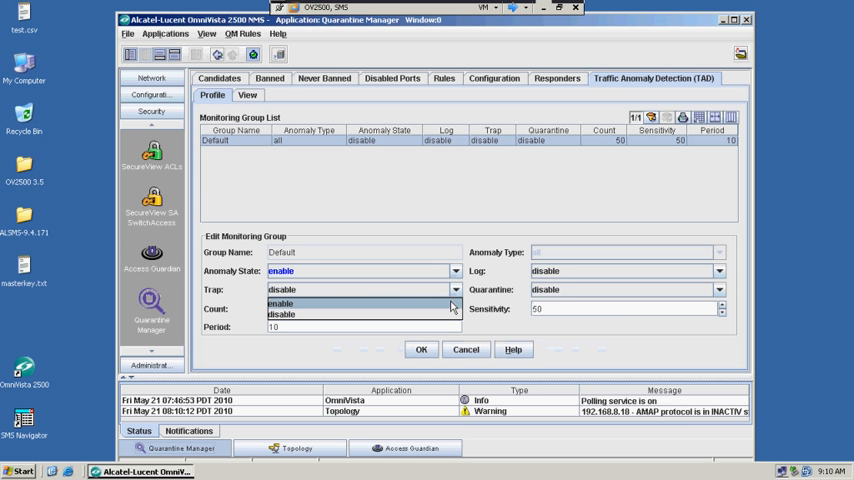
click(281, 302)
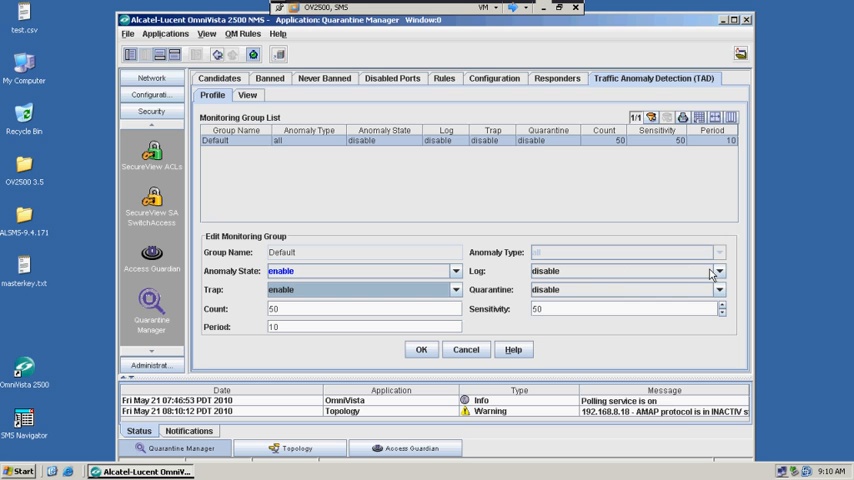
click(719, 271)
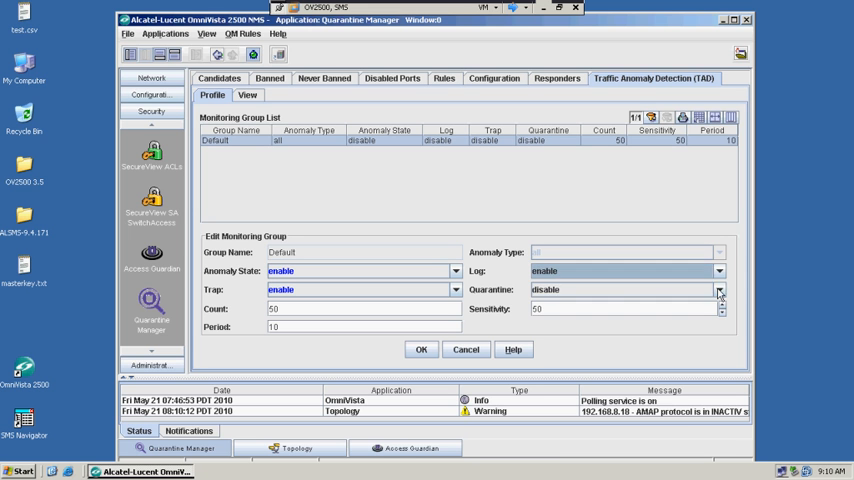
click(719, 289)
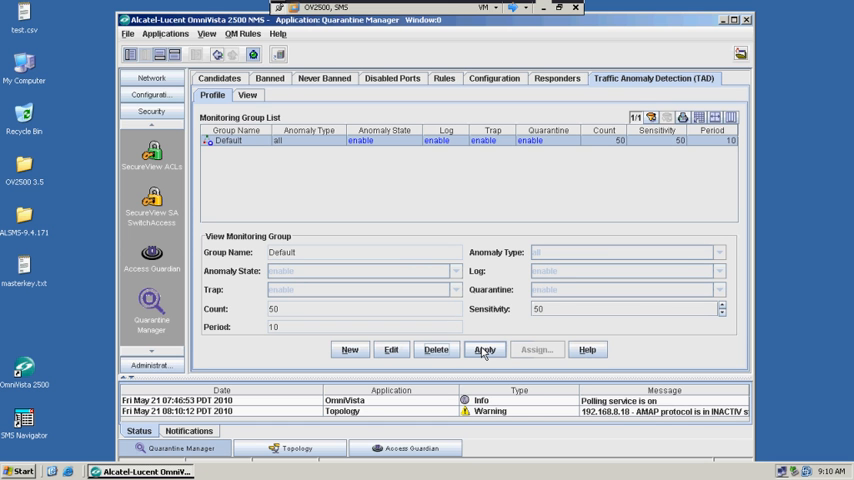
click(484, 349)
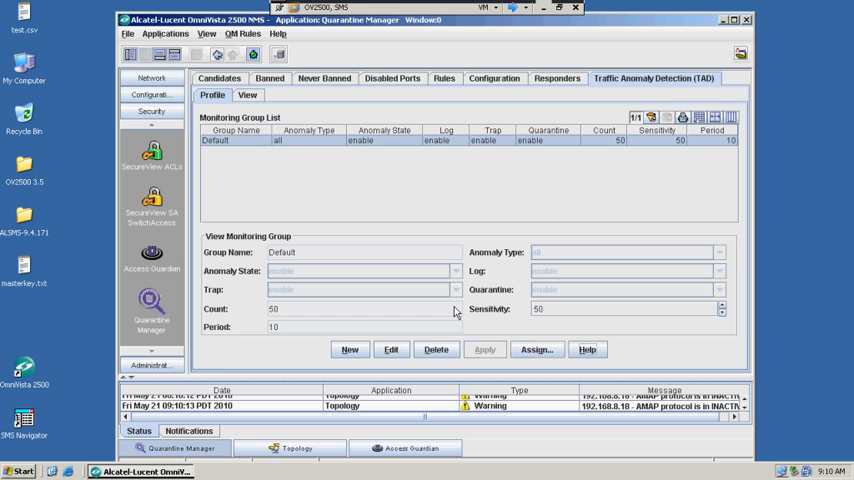
mouse_move(436, 349)
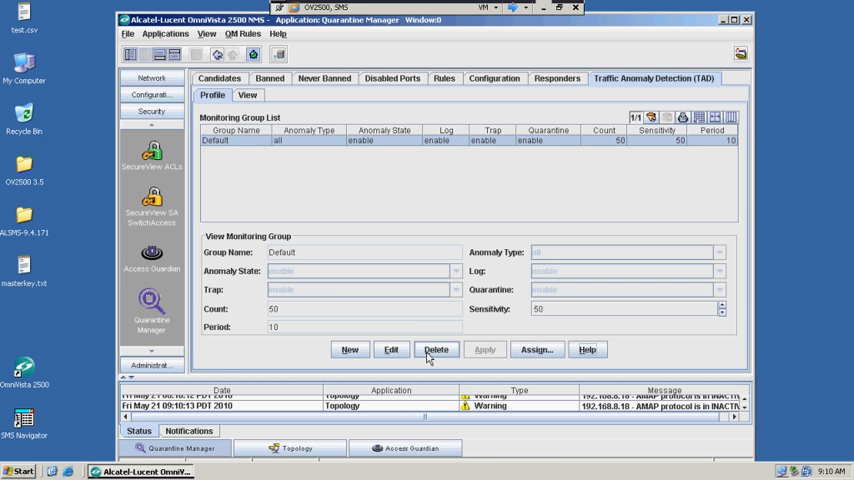
mouse_move(536, 349)
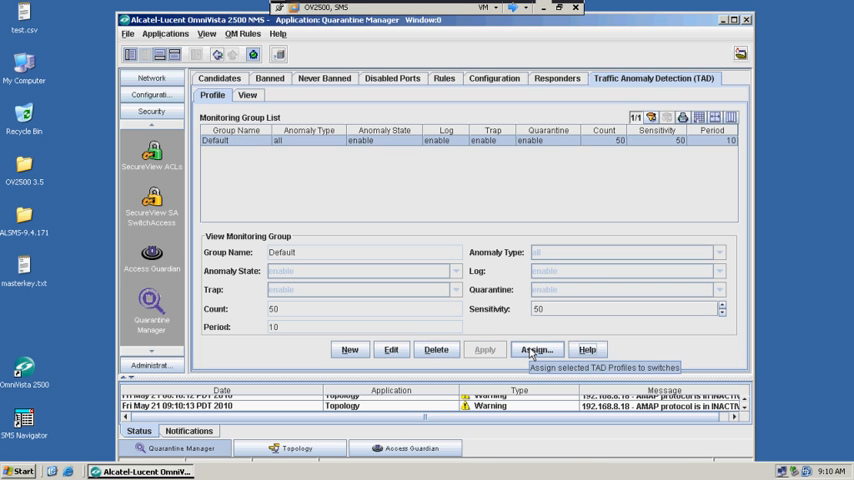
click(537, 349)
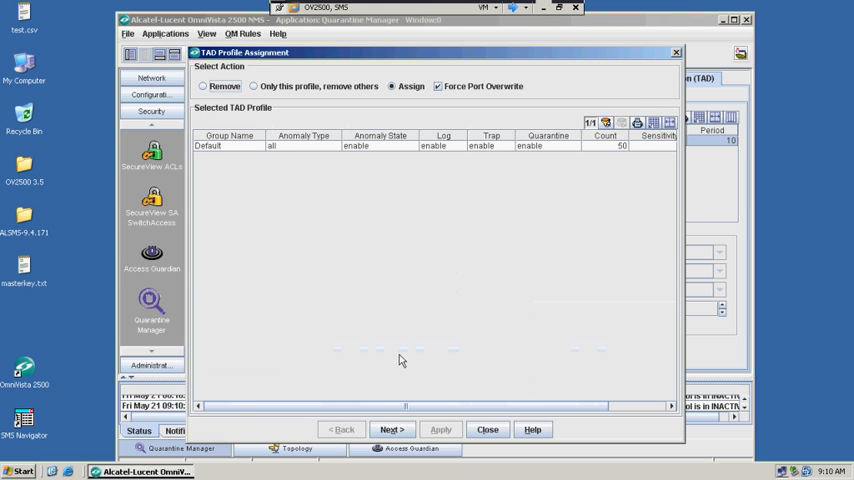
Assign the Default TAD profile to OS6855-SafeNAC port 1/10 only, apply, and close.
click(390, 429)
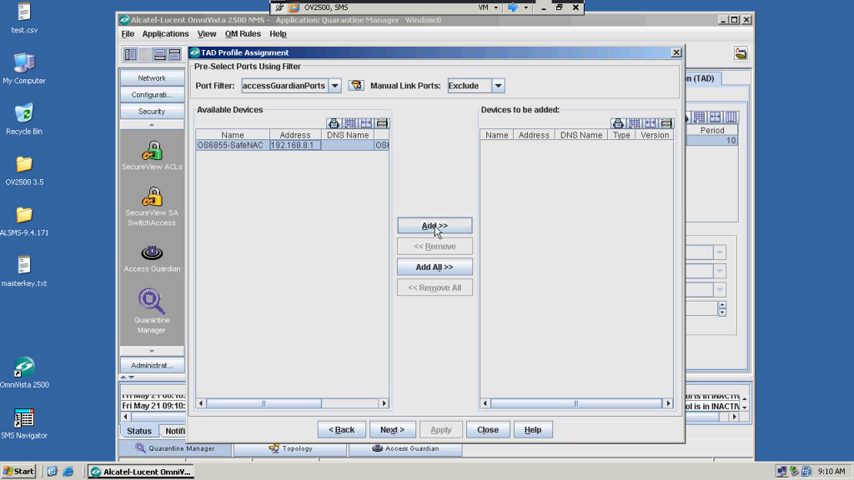
click(433, 225)
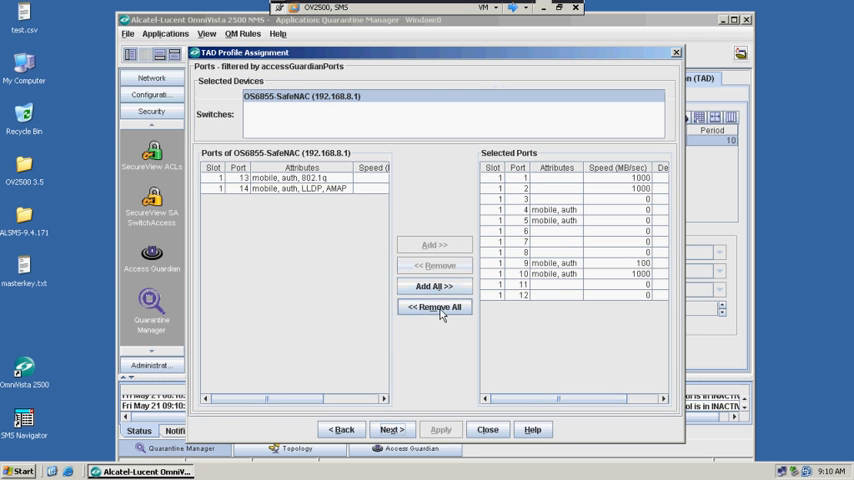
click(435, 307)
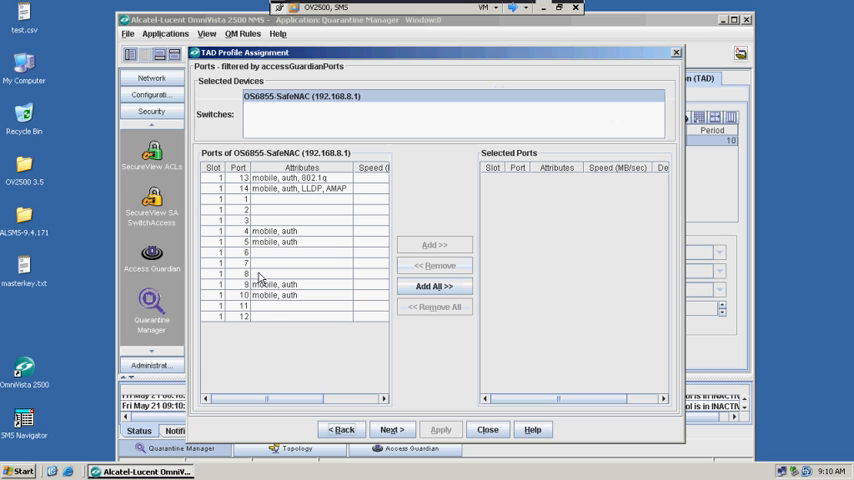
click(434, 244)
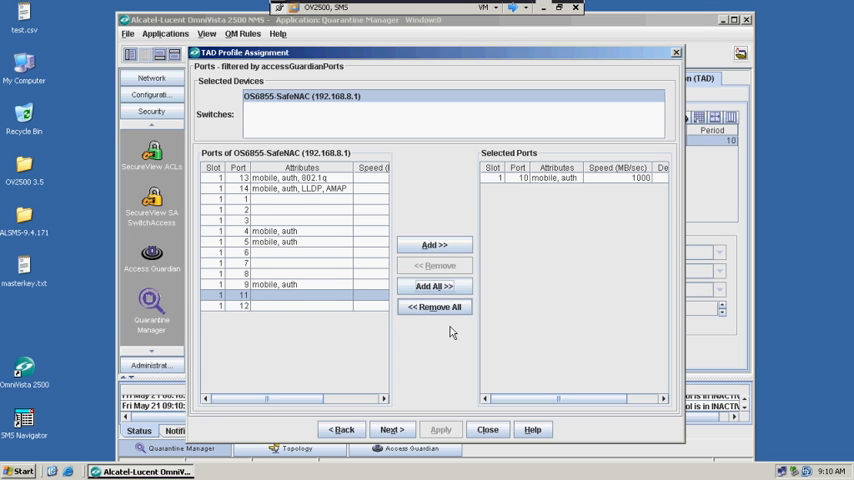
click(389, 429)
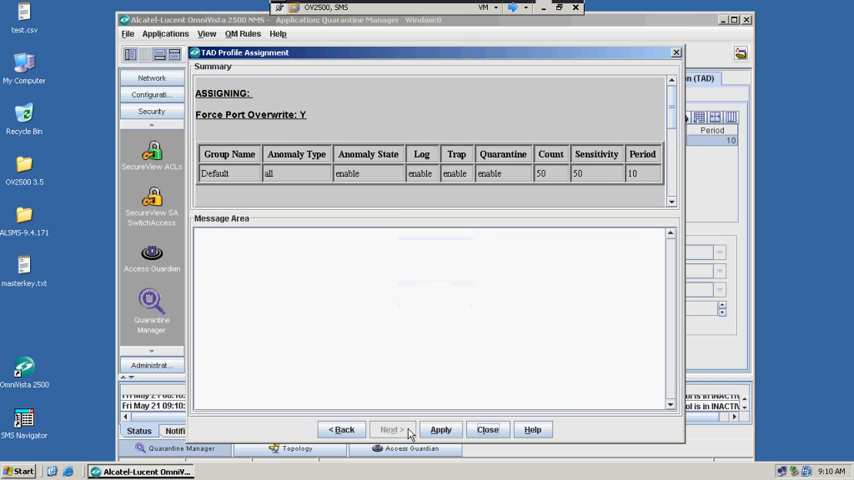
click(440, 429)
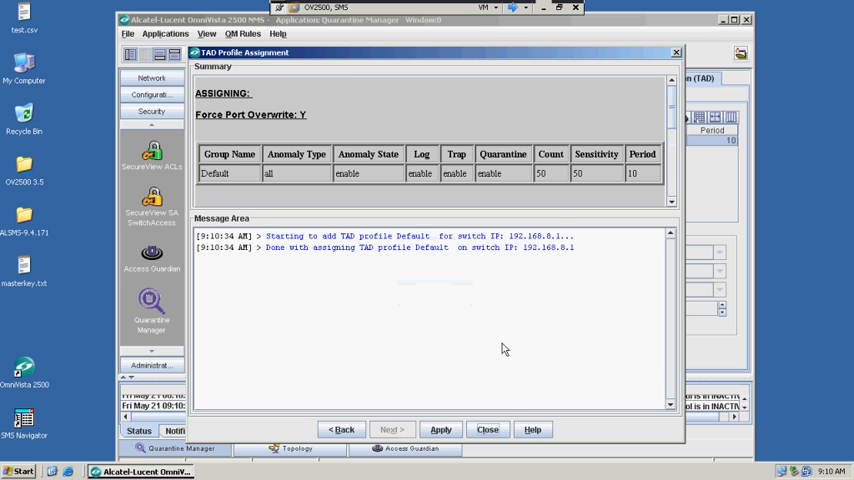
click(487, 429)
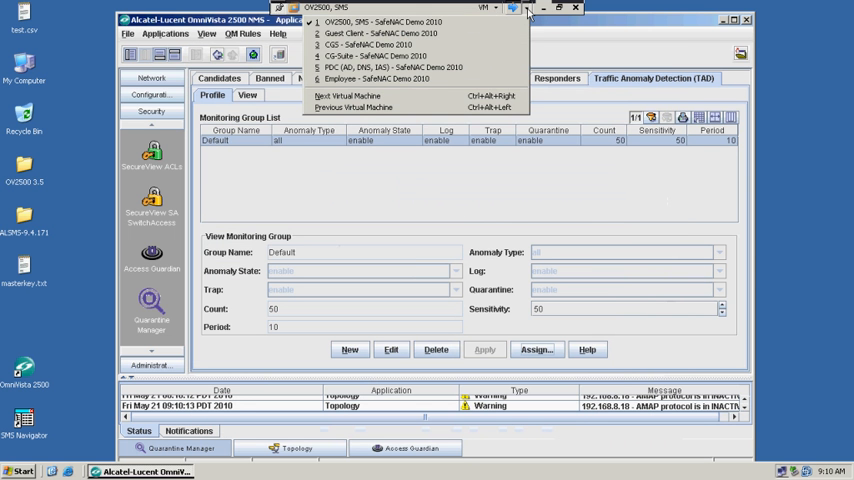
Launch a Zenmap Intense Scan of 192.168.8.3 from the guest client.
click(378, 33)
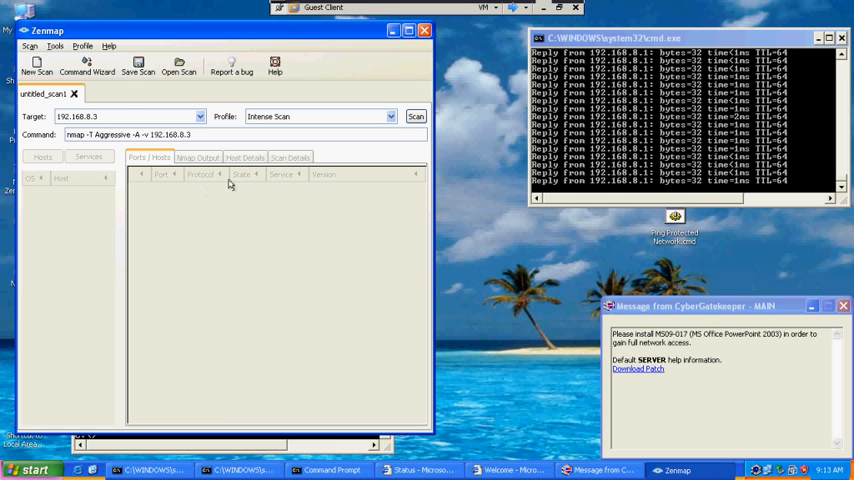
click(415, 116)
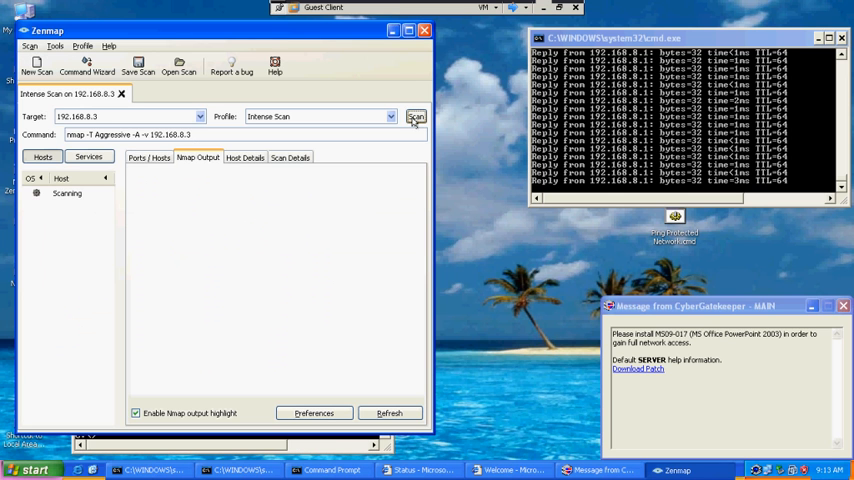
click(416, 116)
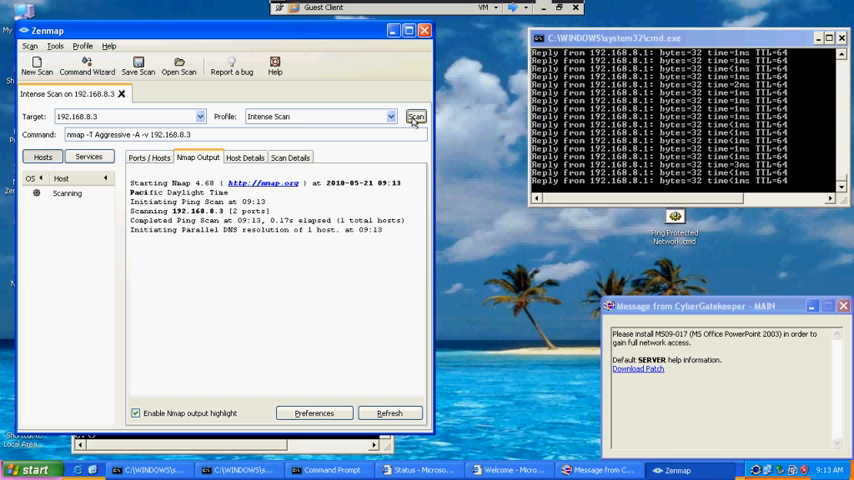
mouse_move(339, 33)
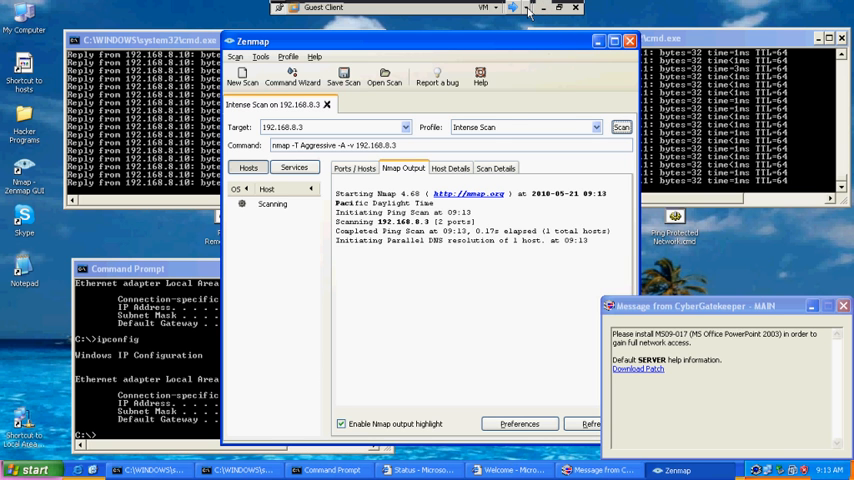
click(512, 8)
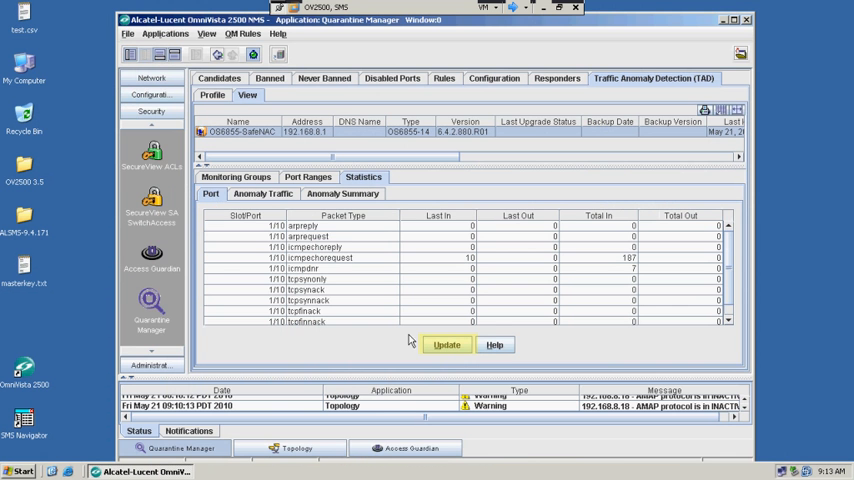
Update the TAD port statistics for OS6855-SafeNAC port 1/10.
click(446, 345)
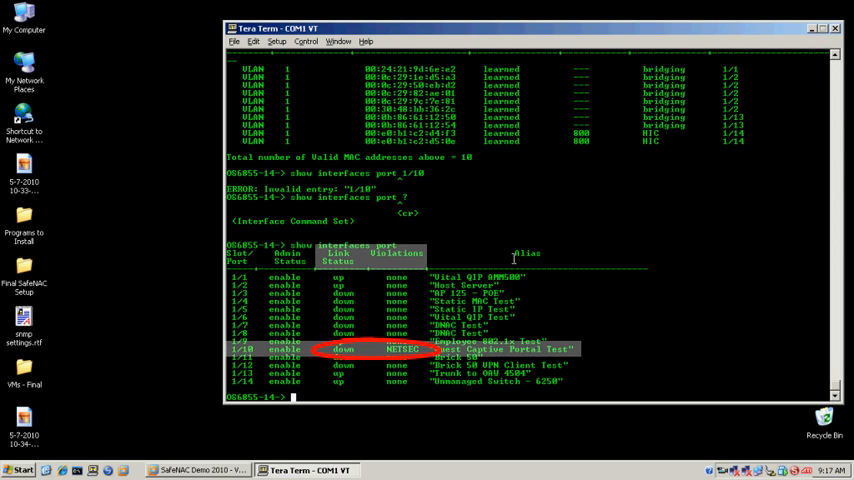
mouse_move(613, 221)
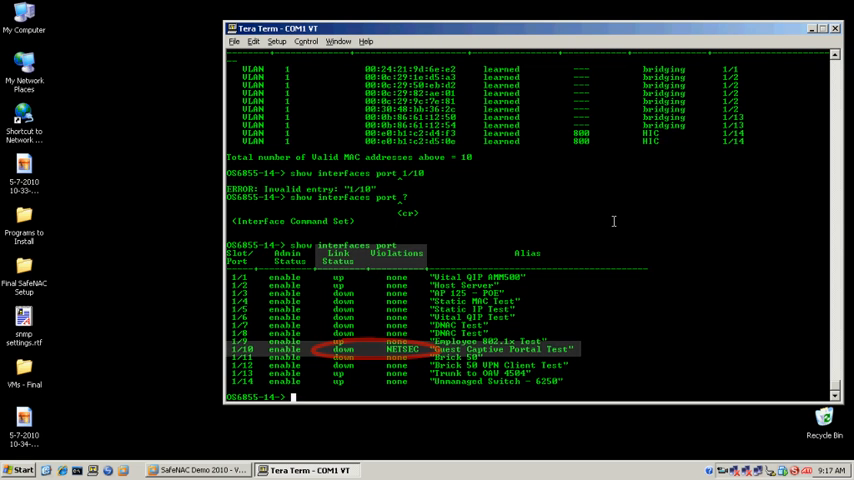
After confirming port 1/10 is down with a NETSEC violation, begin typing 'interfaces 1/10 cl'.
text(in)
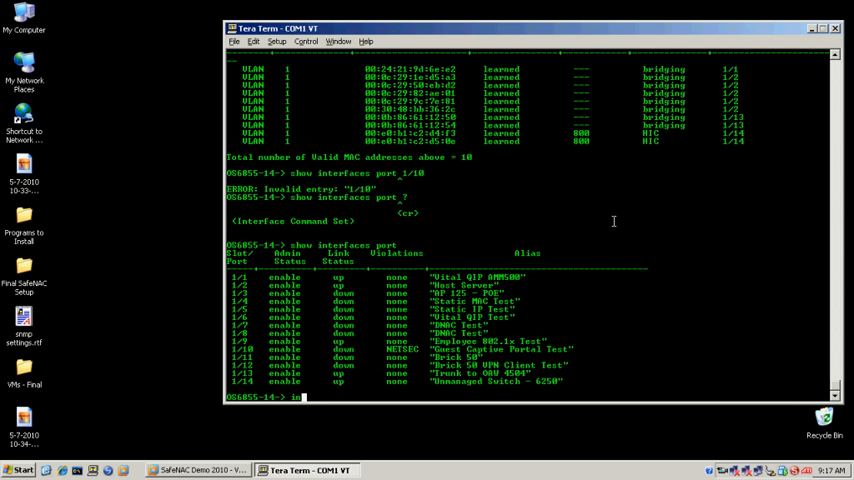
text(interfaces 1/10 cl)
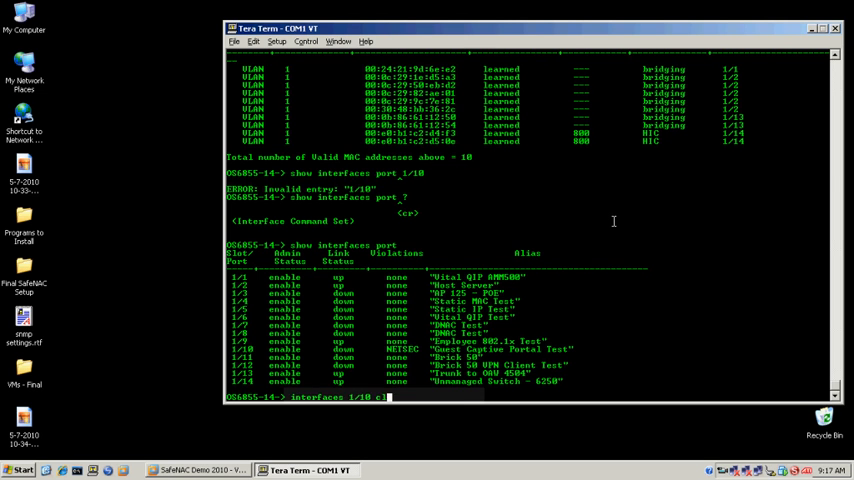